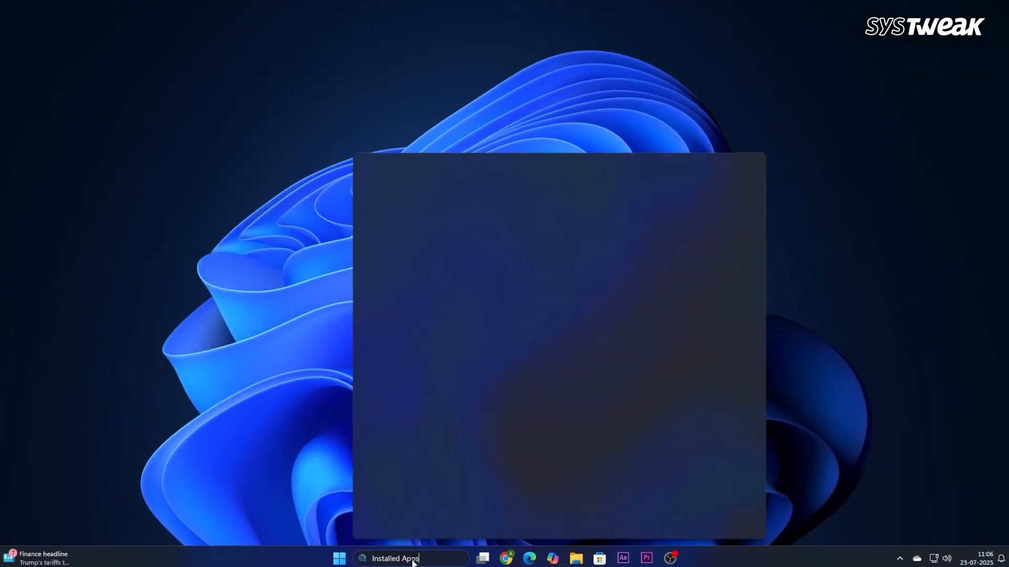
Search 'Installed Apps', open the list and bring up the Camera app's removal options
type("Installed Apps")
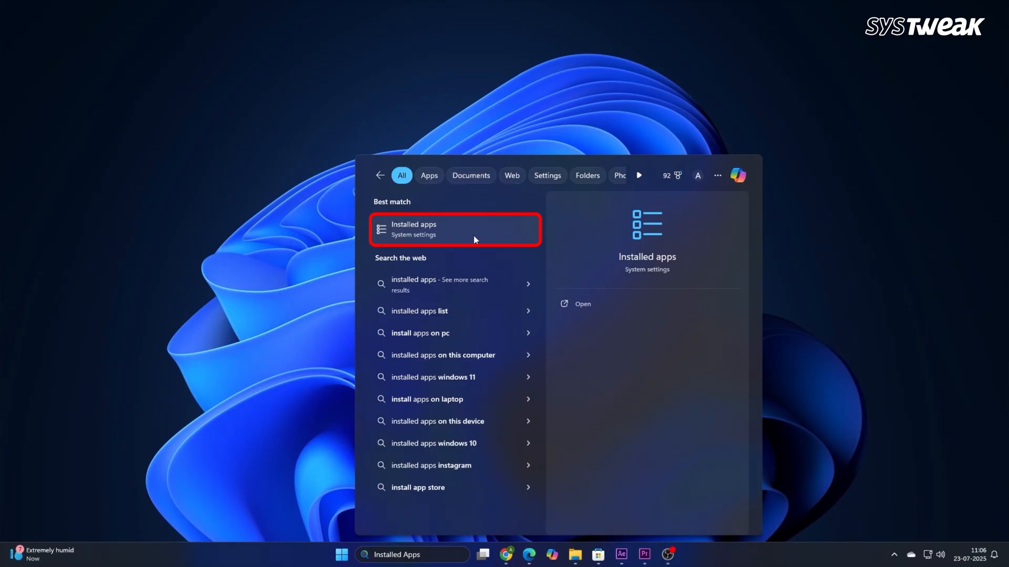
left_click(454, 229)
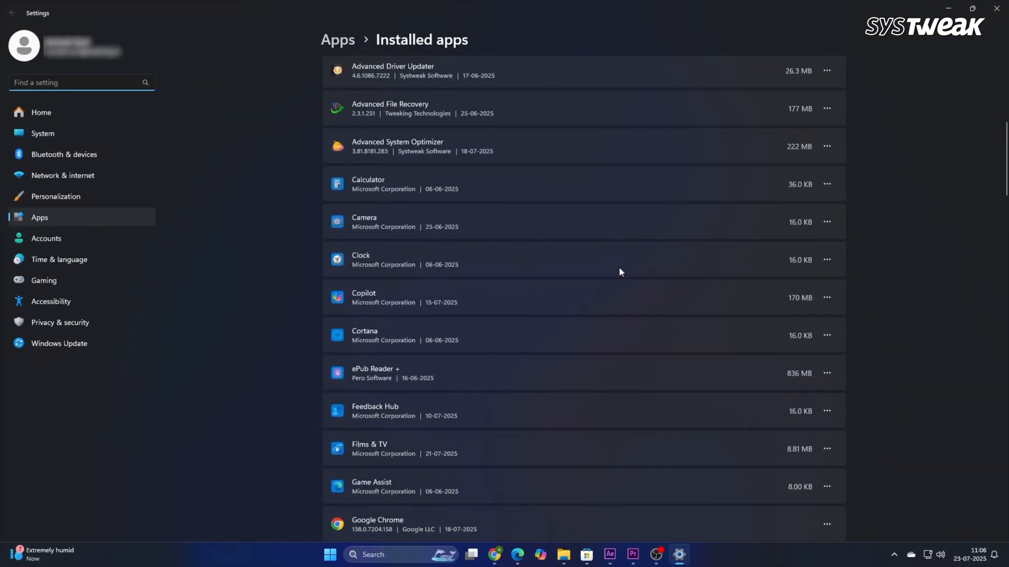
left_click(827, 222)
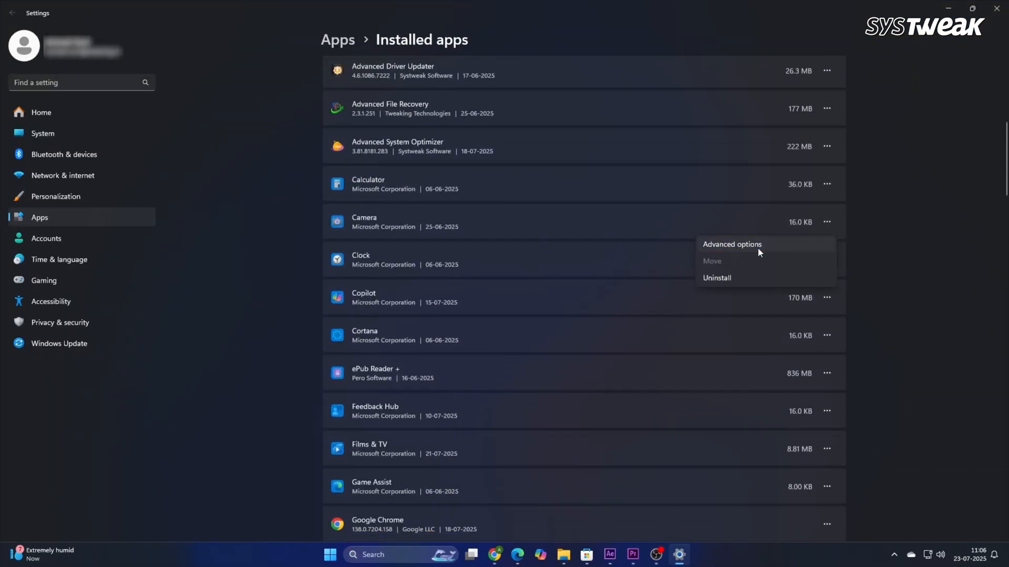
left_click(731, 245)
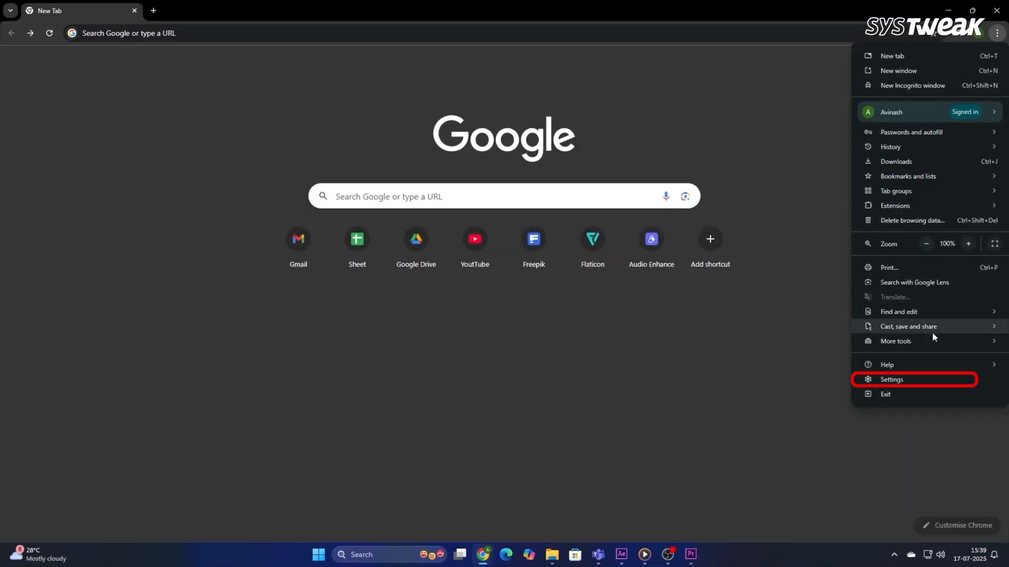
In Chrome Settings > Performance, turn off the Preload pages toggle
left_click(892, 380)
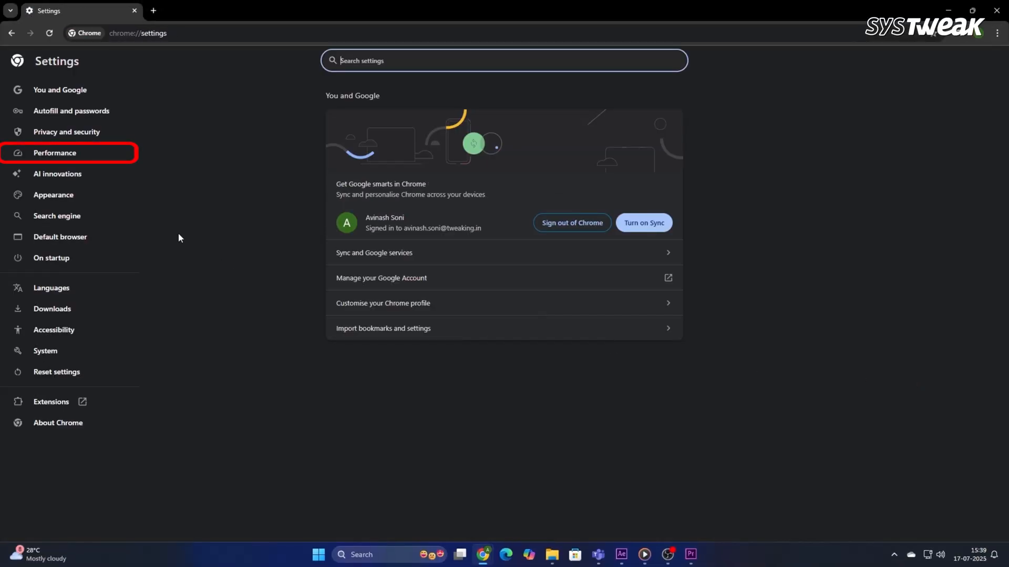
left_click(54, 152)
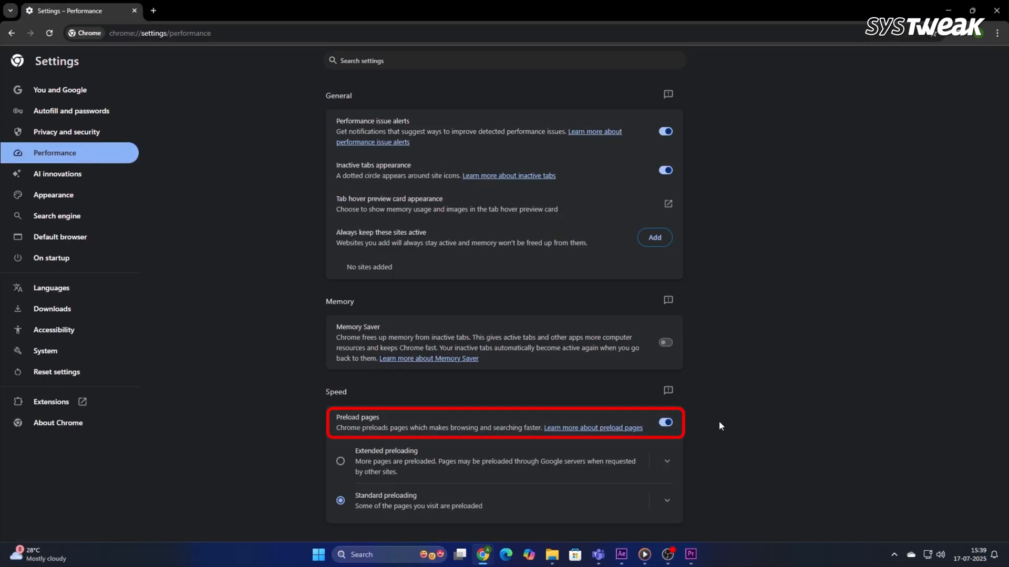
left_click(665, 422)
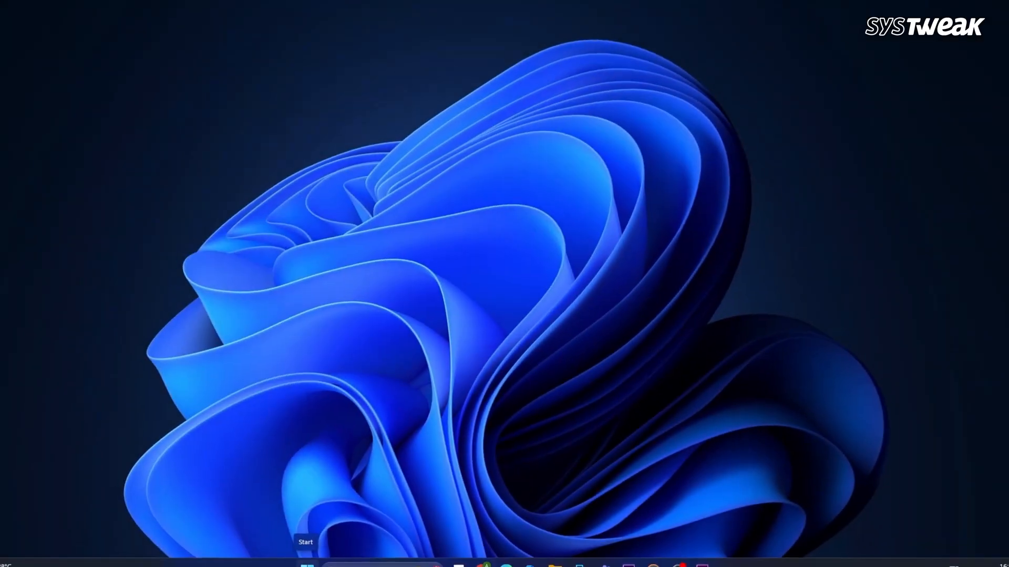
Launch Task Manager from the Start quick links and disable the CCXProcess startup entry
right_click(318, 555)
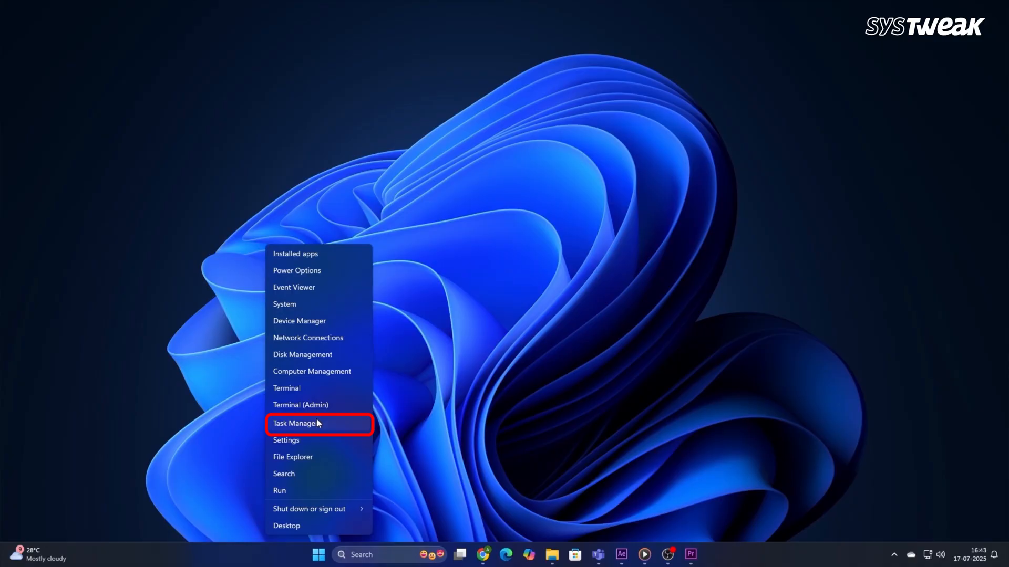
left_click(295, 423)
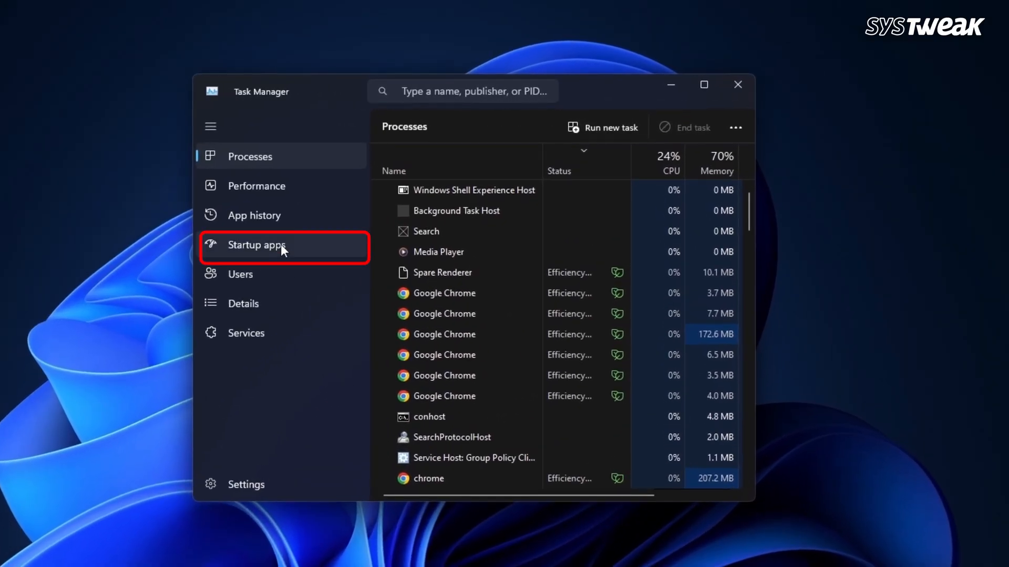
left_click(257, 245)
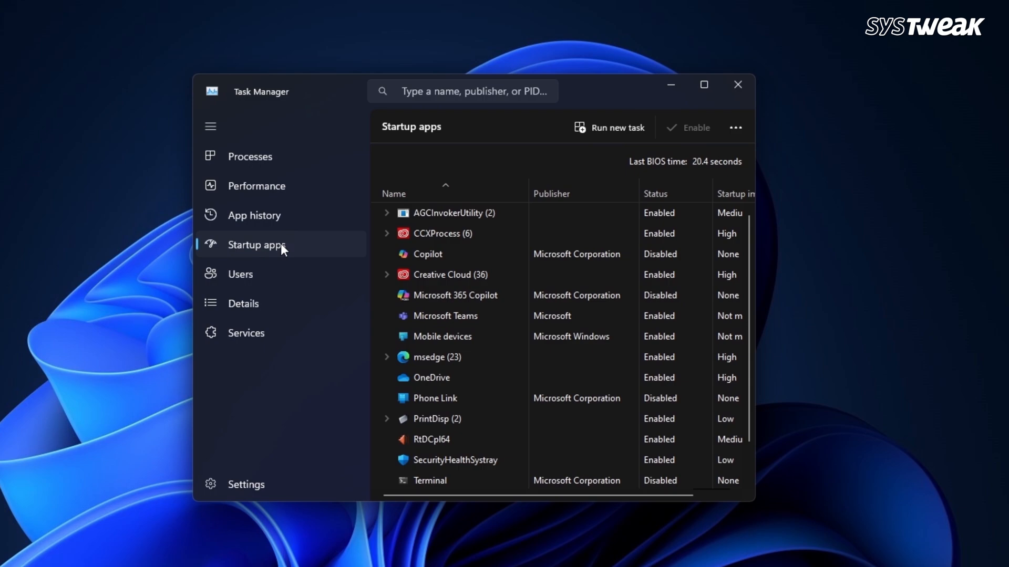
right_click(437, 234)
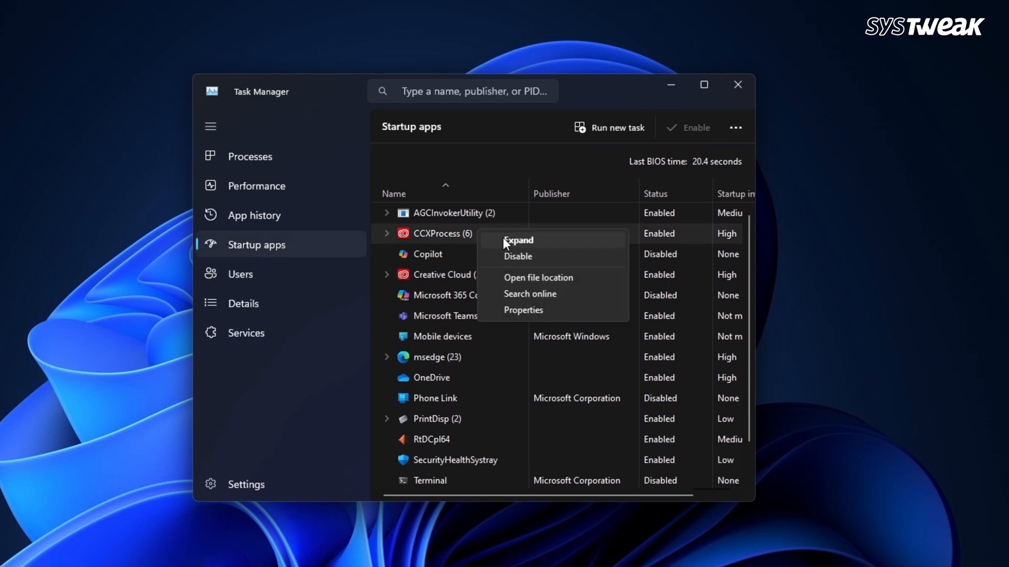
left_click(517, 257)
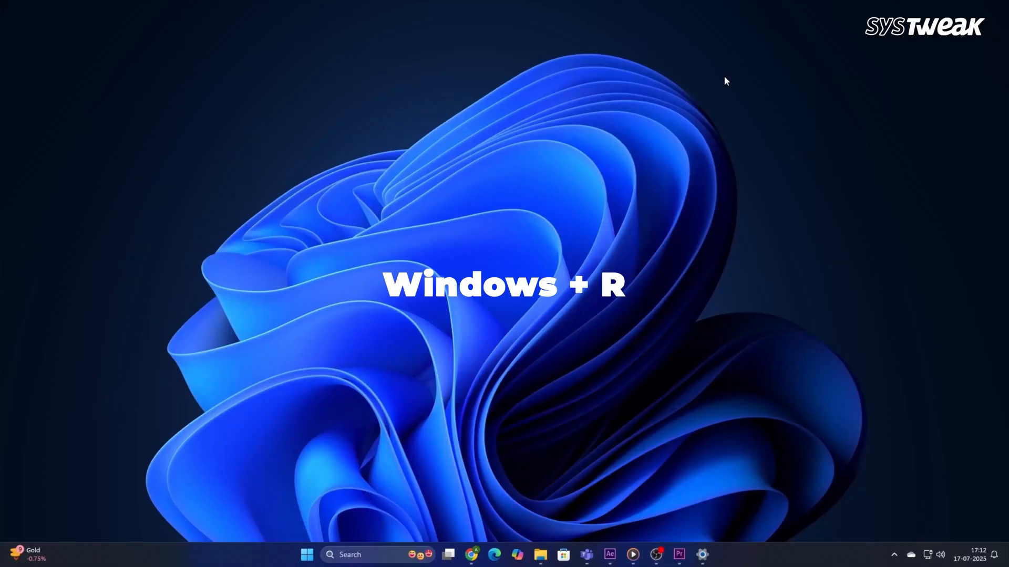
Run 'System Properties Advanced', set visual effects to best performance, keeping Animations in the taskbar ticked
type("System Properties Advanced")
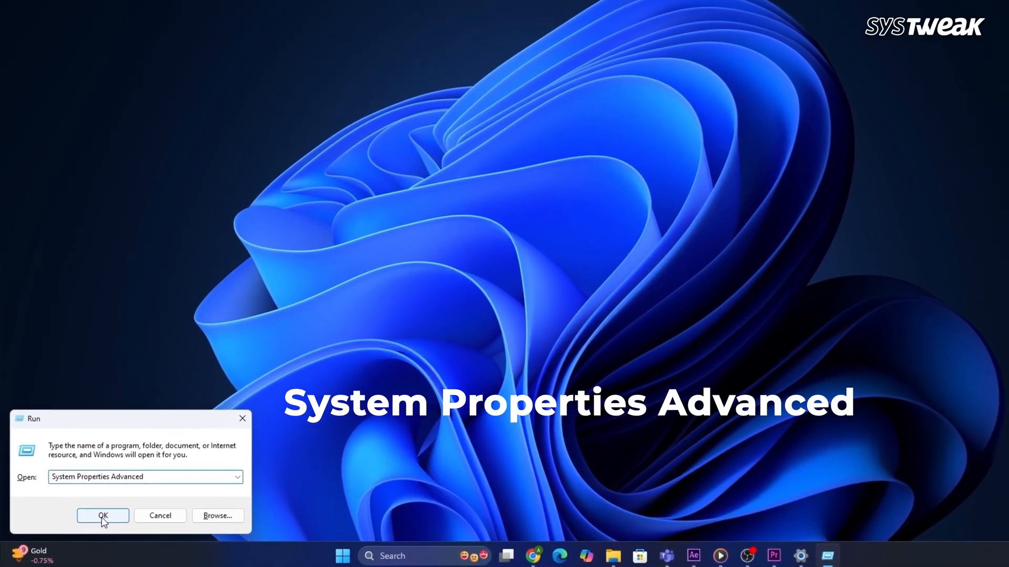
left_click(103, 516)
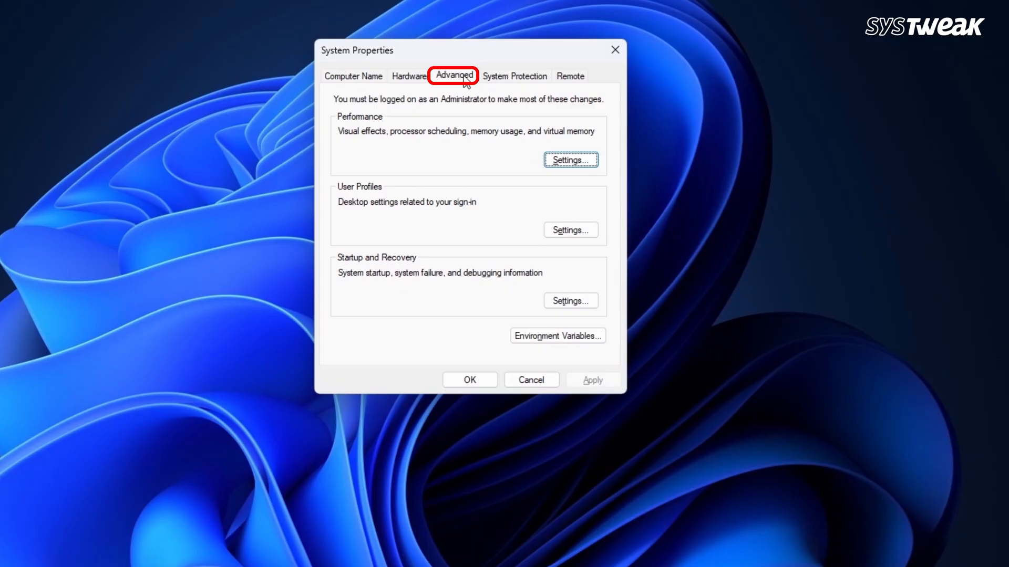
left_click(569, 160)
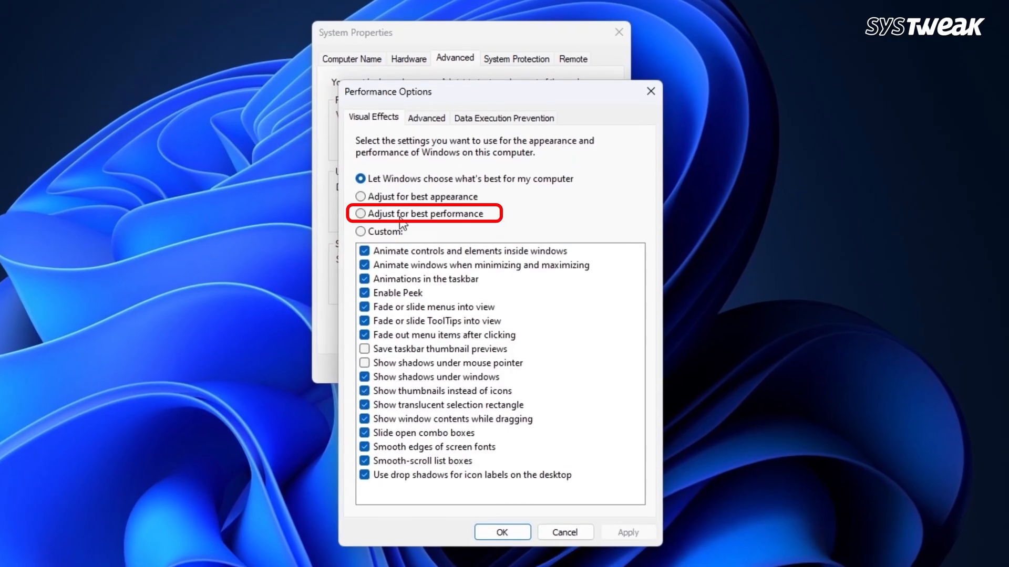
left_click(360, 213)
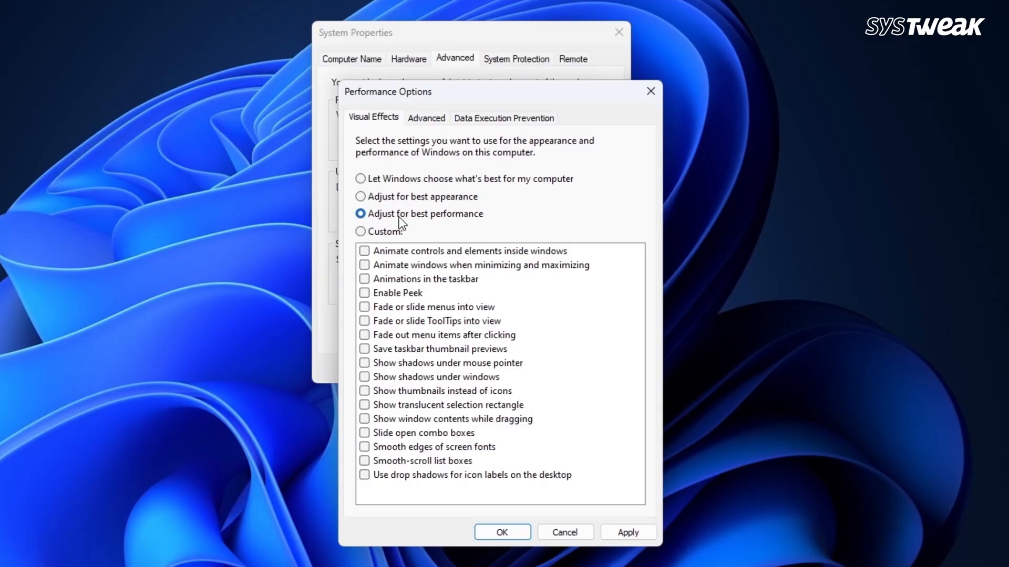
left_click(365, 279)
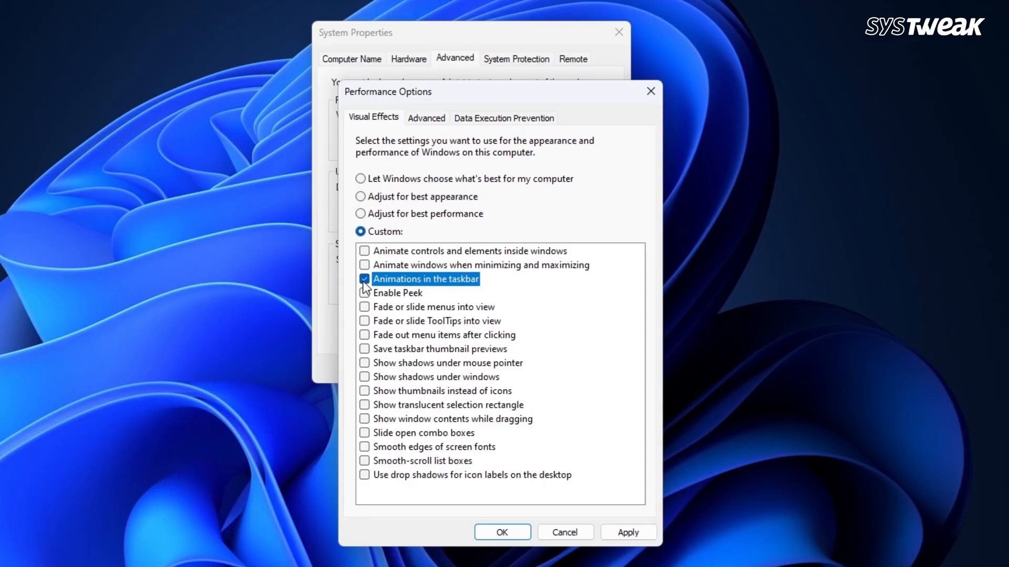
left_click(627, 531)
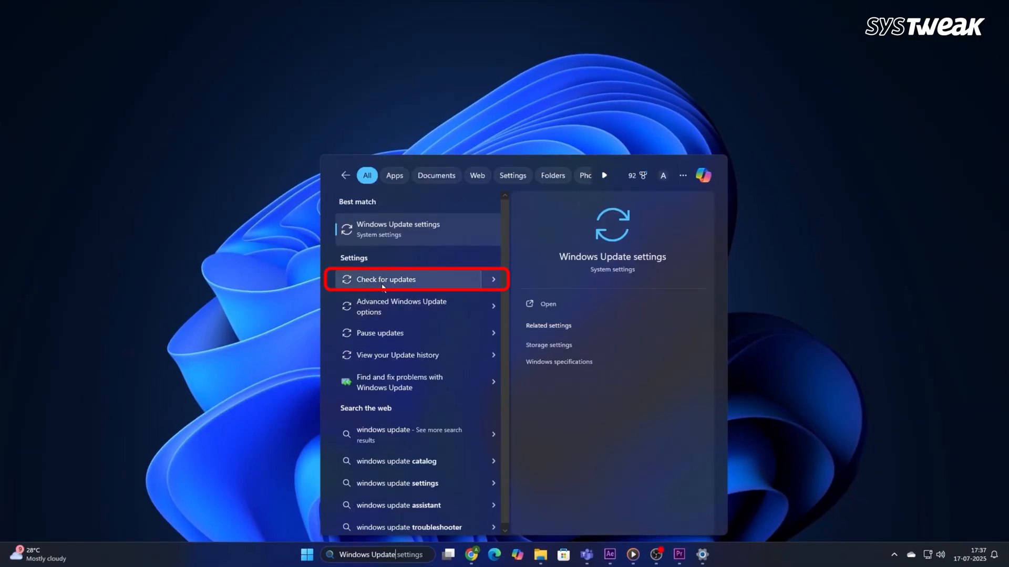
Open Windows Update's Check for updates page and start checking for new updates
left_click(417, 280)
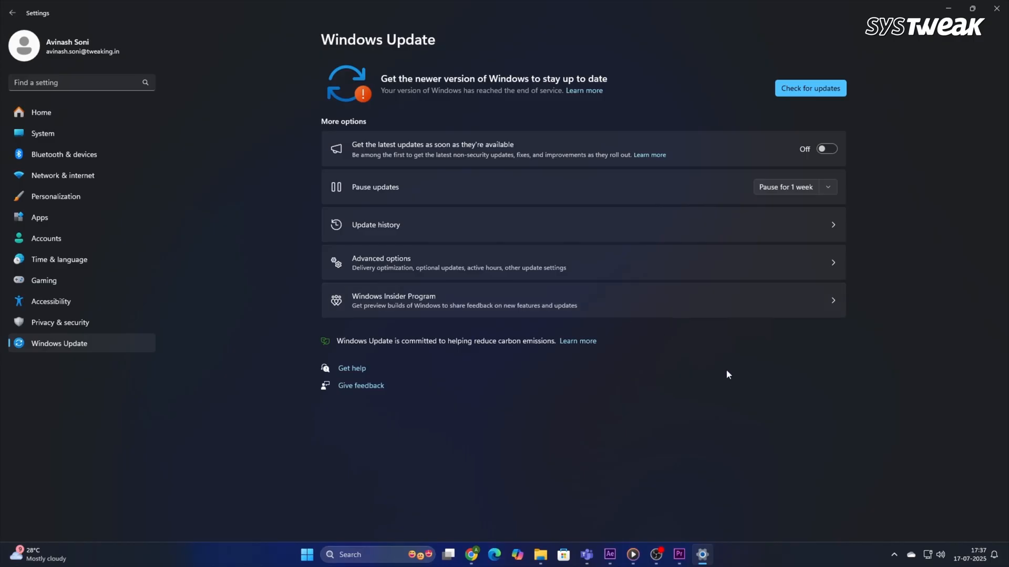
left_click(809, 89)
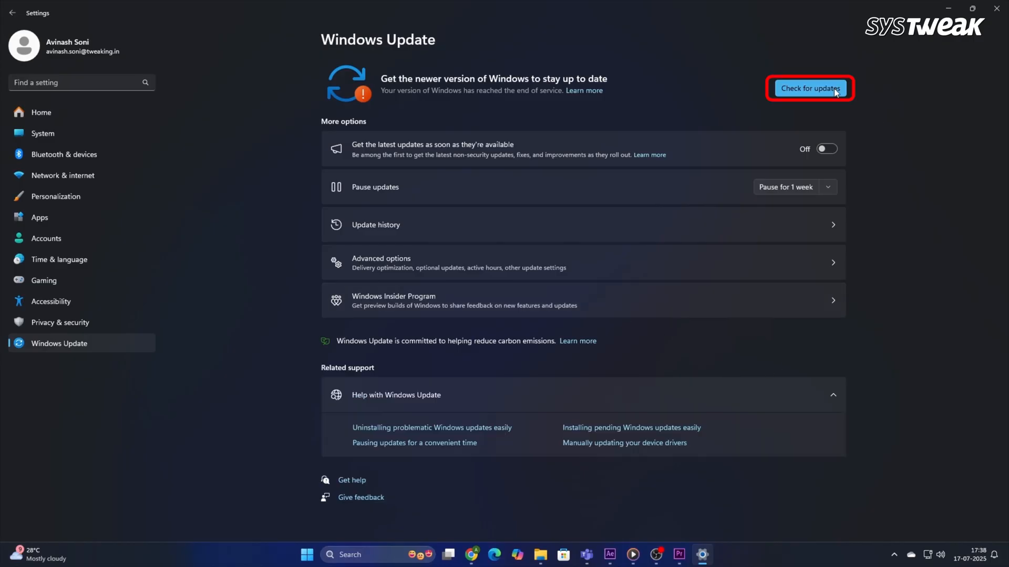
left_click(809, 88)
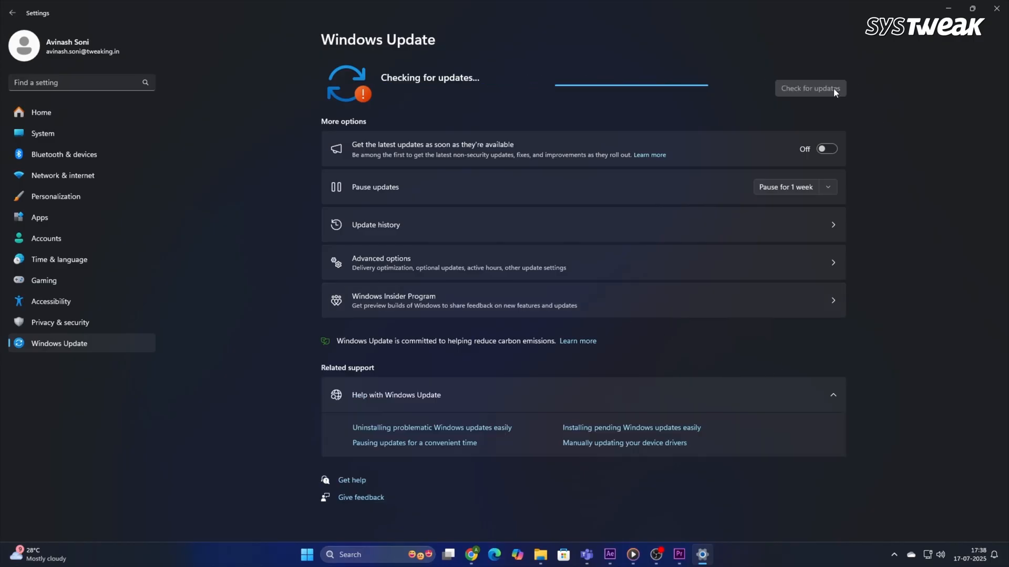
right_click(307, 555)
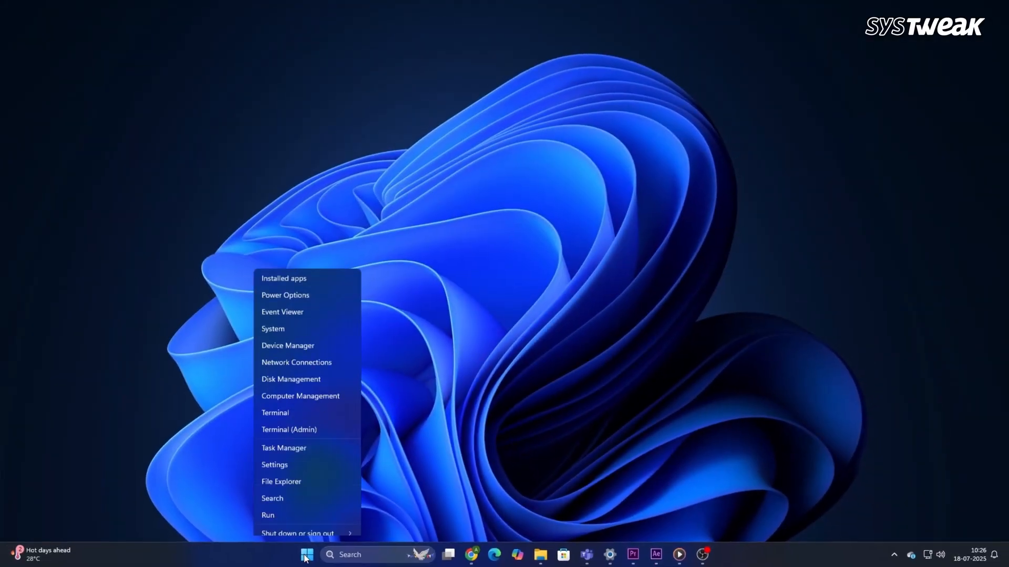
Open Device Manager and choose Update driver for the HID Keyboard Device
left_click(310, 330)
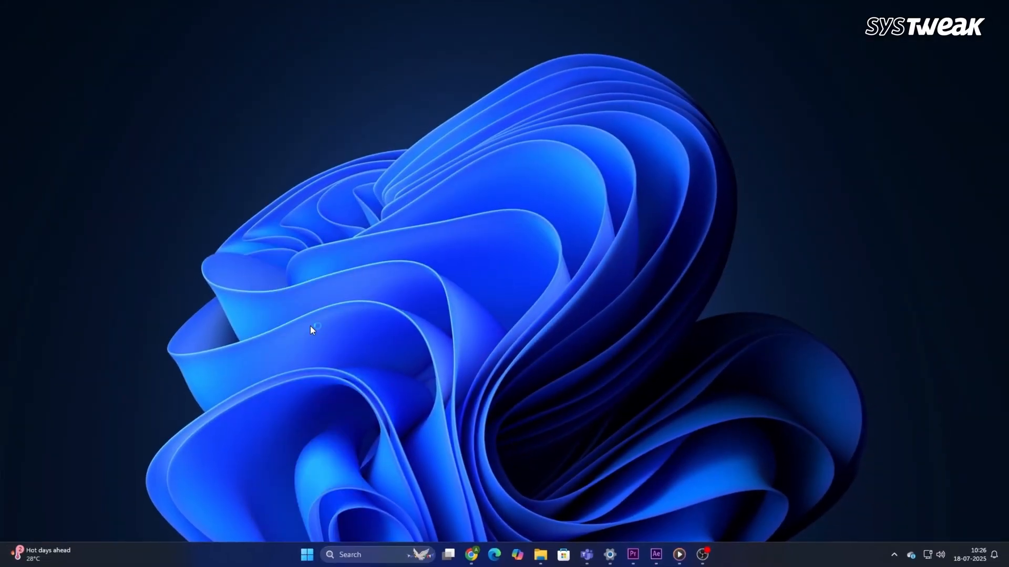
right_click(268, 227)
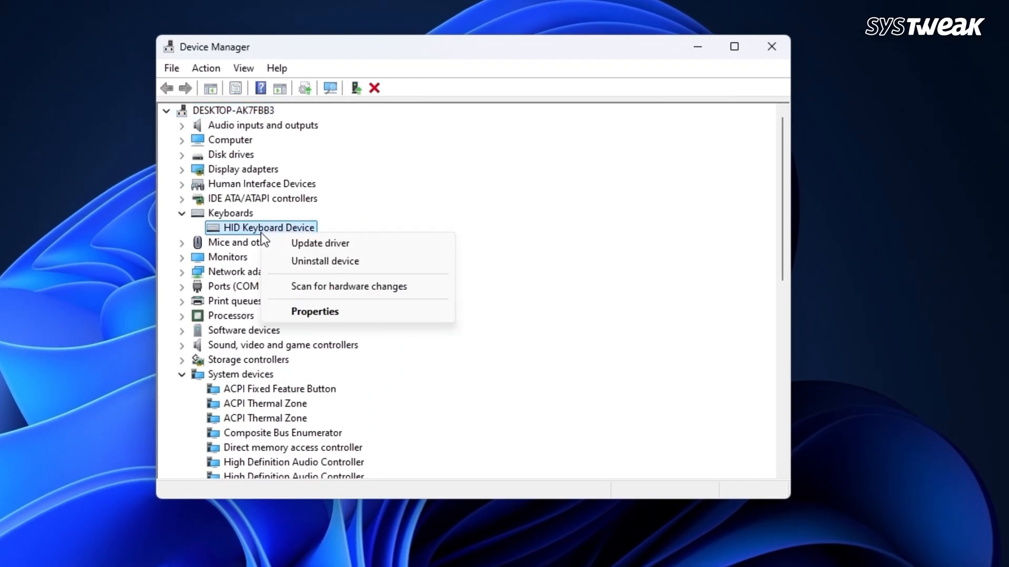
left_click(319, 243)
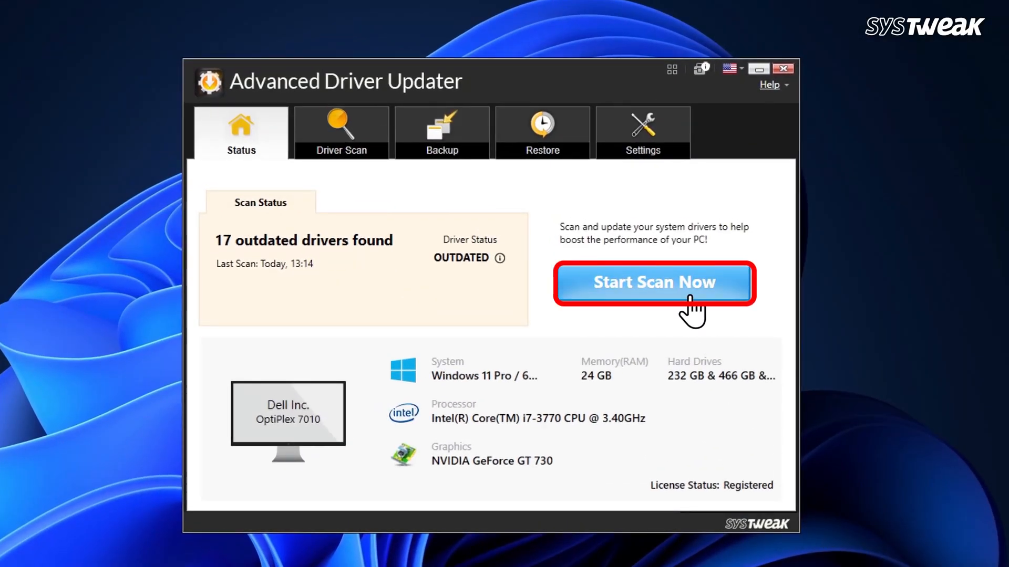
Run Start Scan Now and choose Update All for the 17 outdated drivers found
left_click(653, 281)
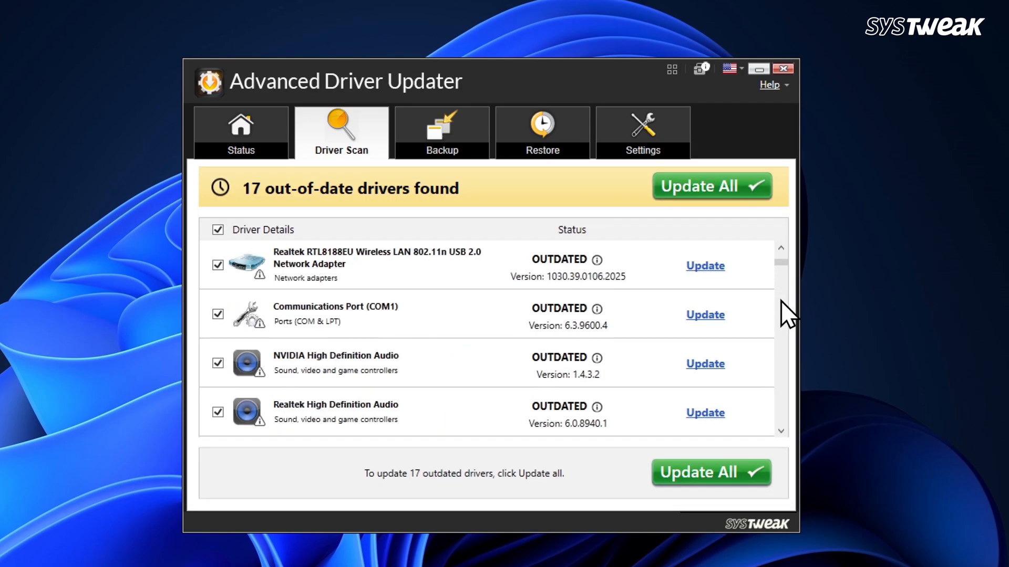
left_click(711, 188)
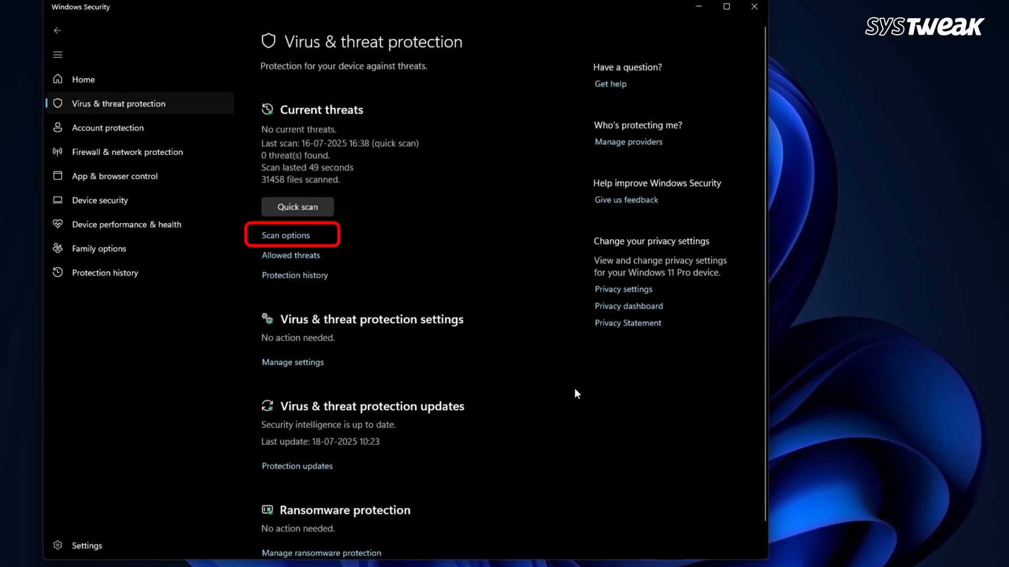
From Virus & threat protection's Scan options, select the Full scan type
left_click(286, 234)
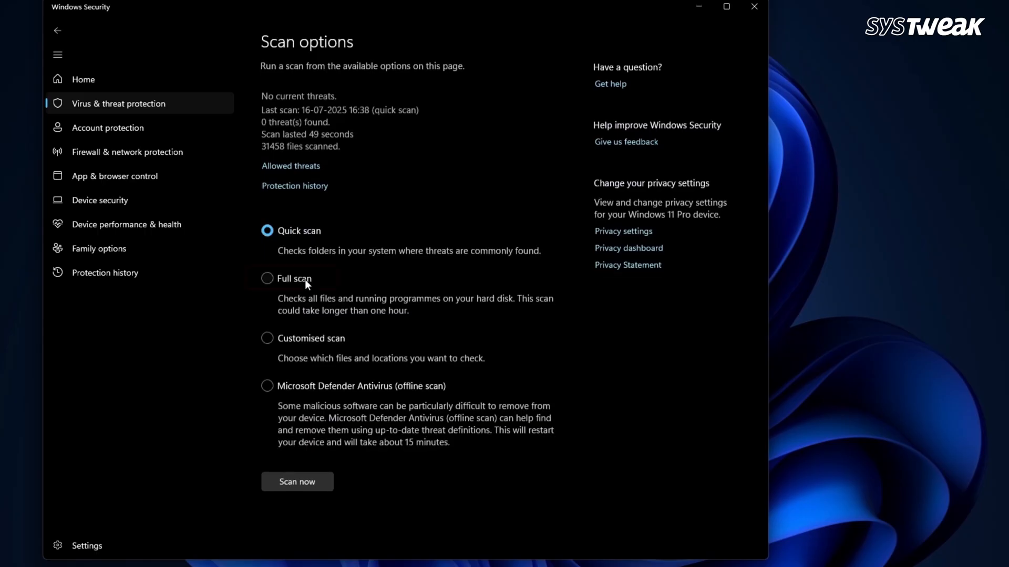
left_click(296, 481)
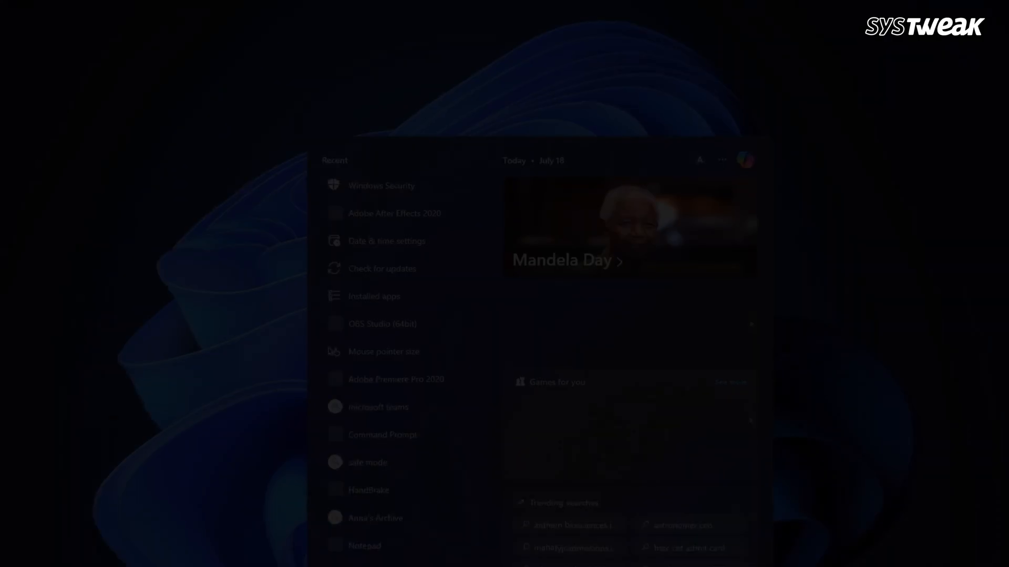
In an administrator Command Prompt run sfc /scannow, then enter DISM /Online /Cleanup-Image /RestoreHealth
type("cmd")
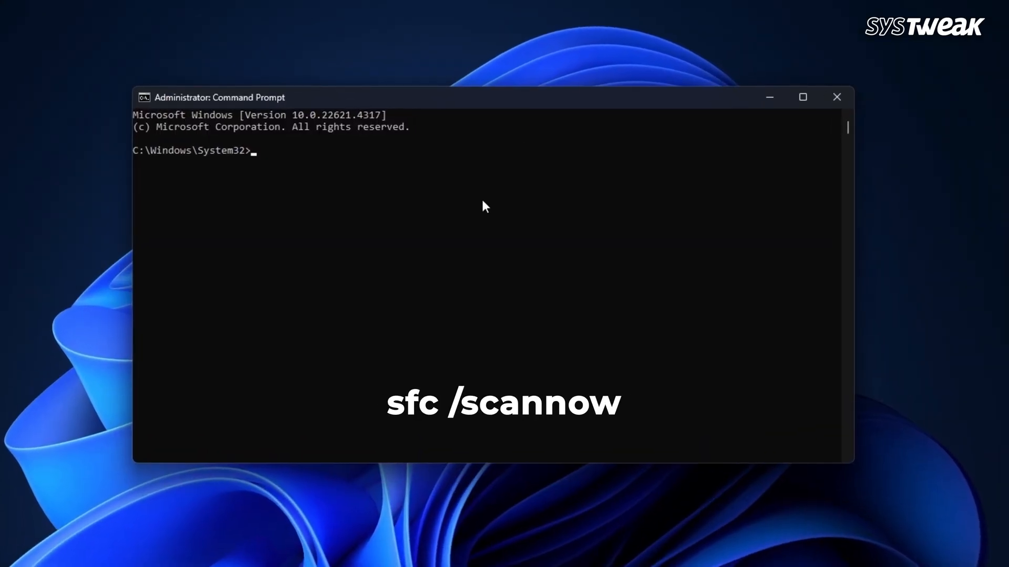
type("sfc /scannow")
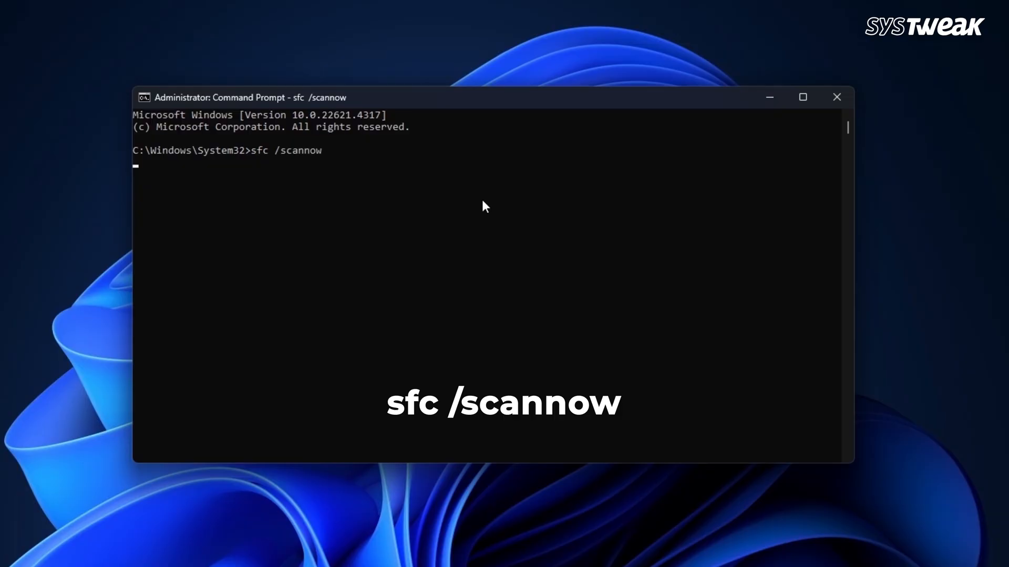
key("enter")
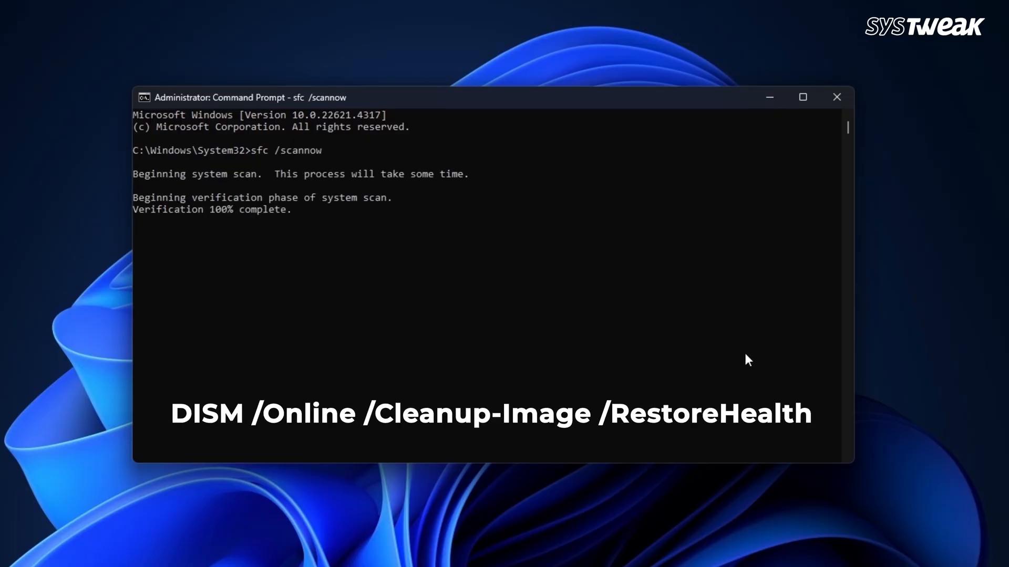
type("DISM /Online /Cleanup-Image /RestoreHealth")
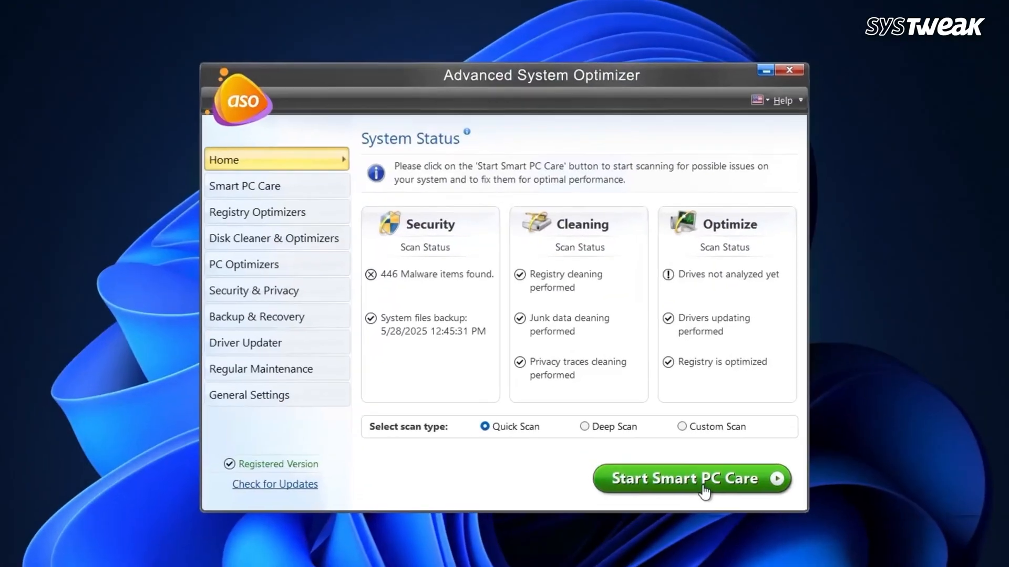
Run Smart PC Care, Optimize the found issues, then launch Memory Optimizer from PC Optimizers
left_click(690, 479)
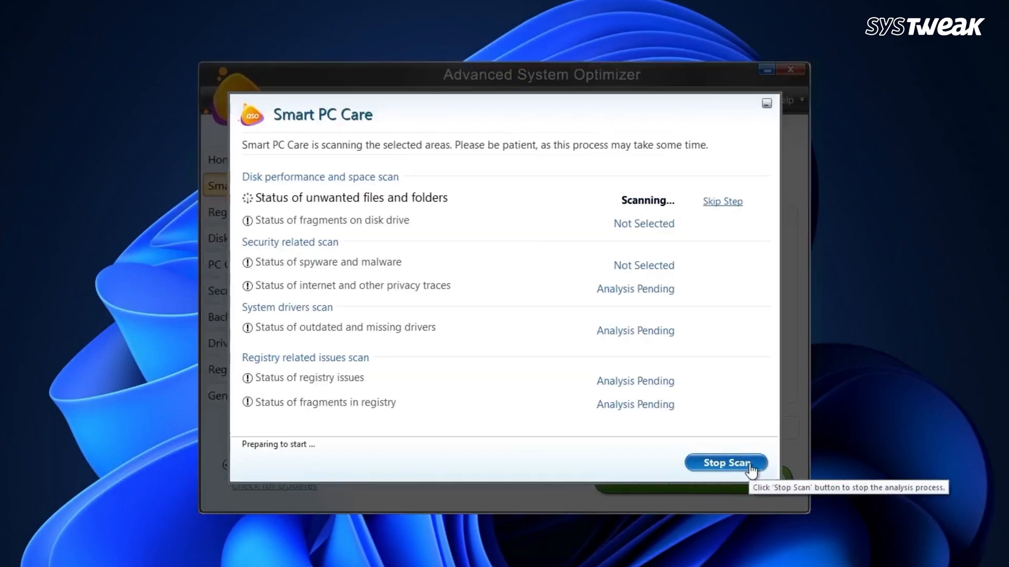
mouse_move(899, 464)
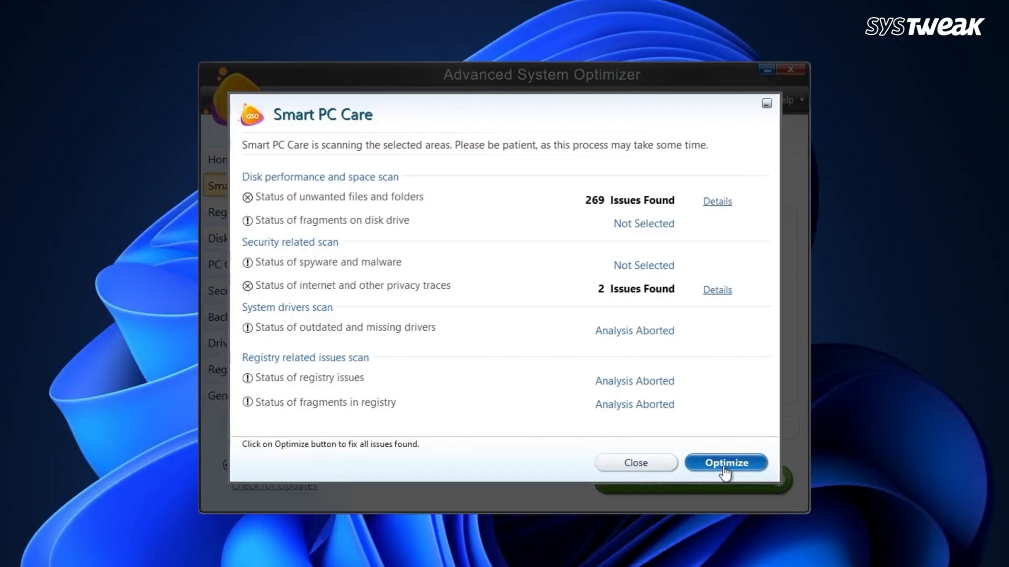
left_click(635, 462)
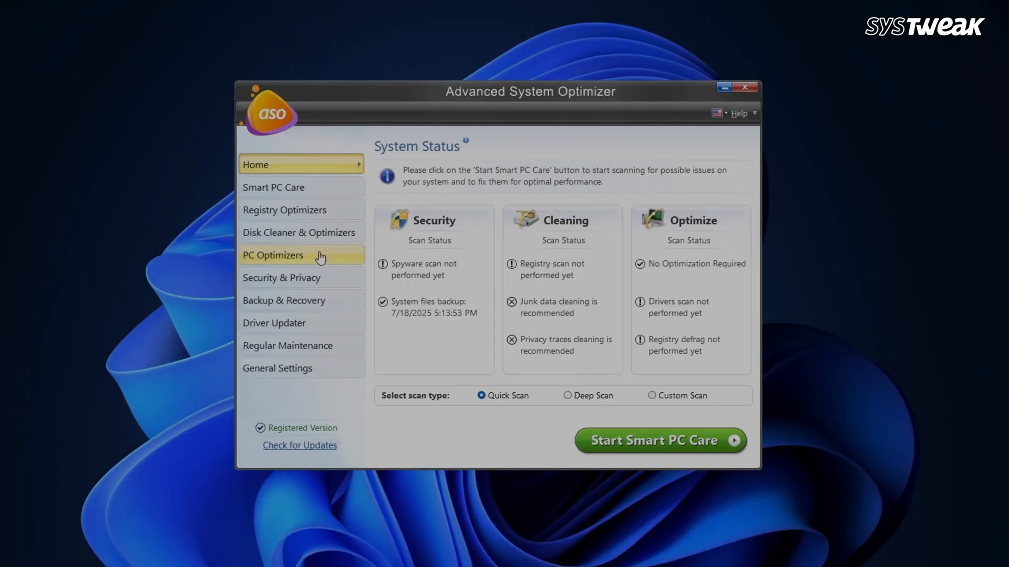
left_click(302, 255)
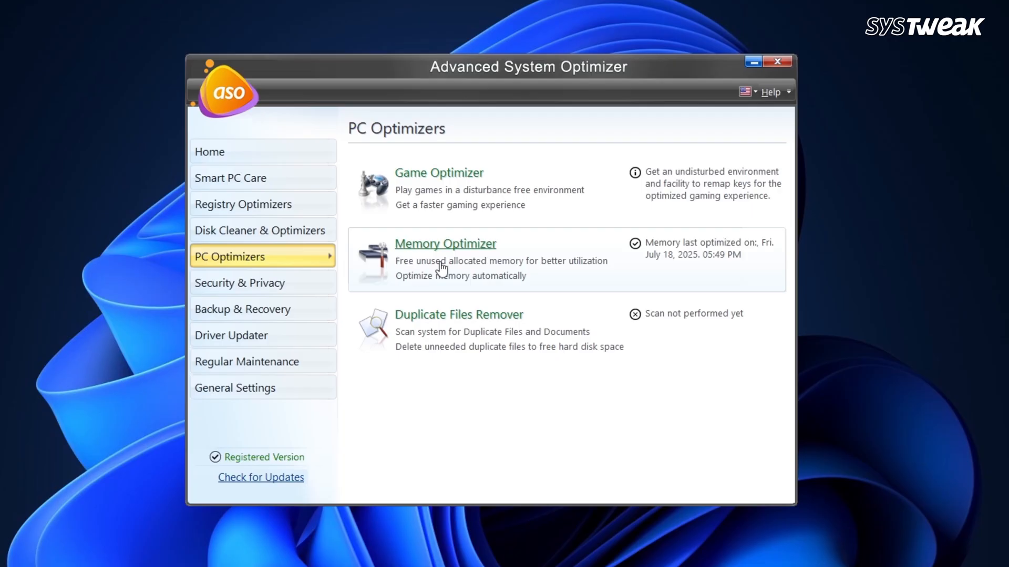
left_click(444, 243)
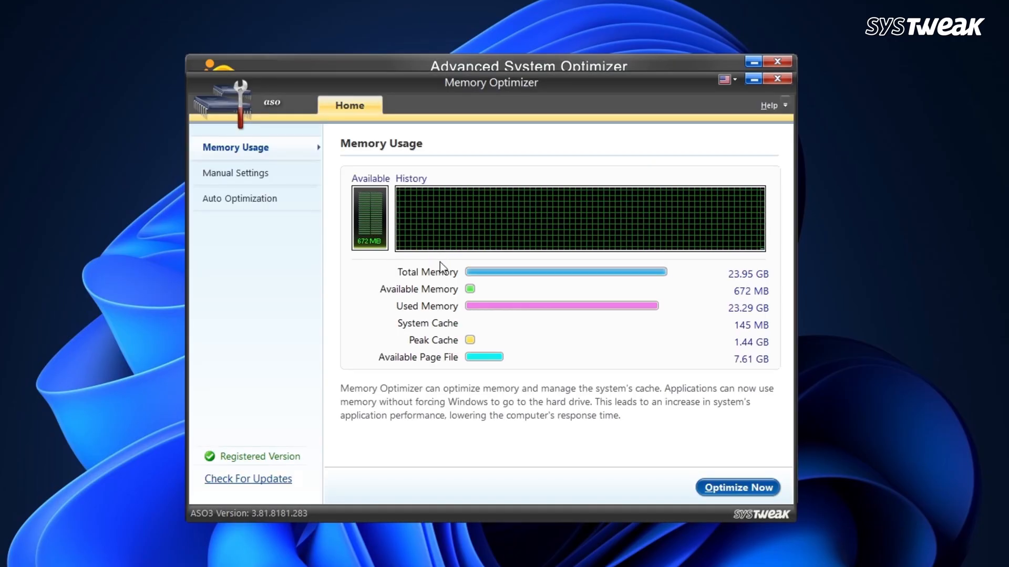
mouse_move(502, 537)
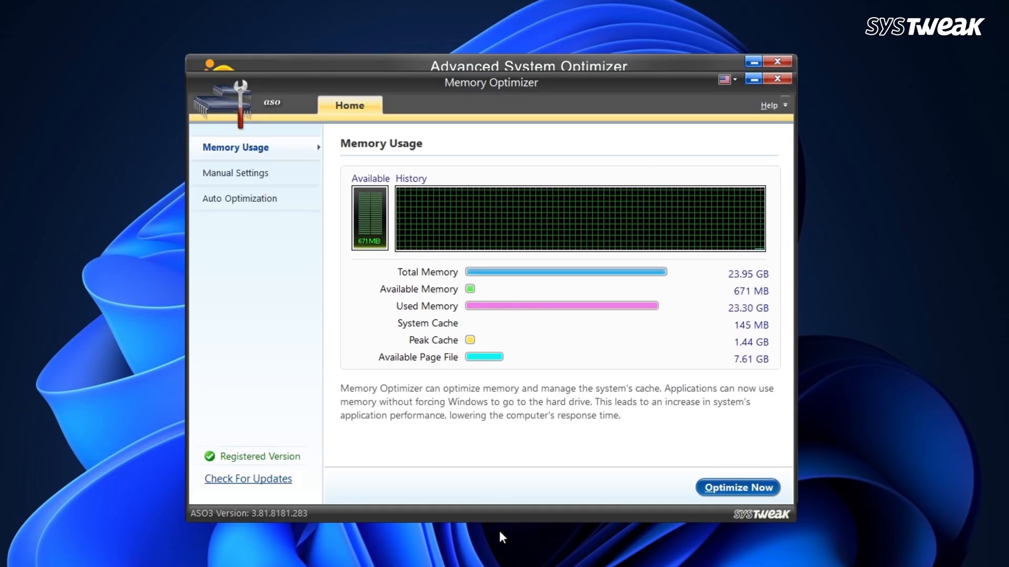
left_click(777, 78)
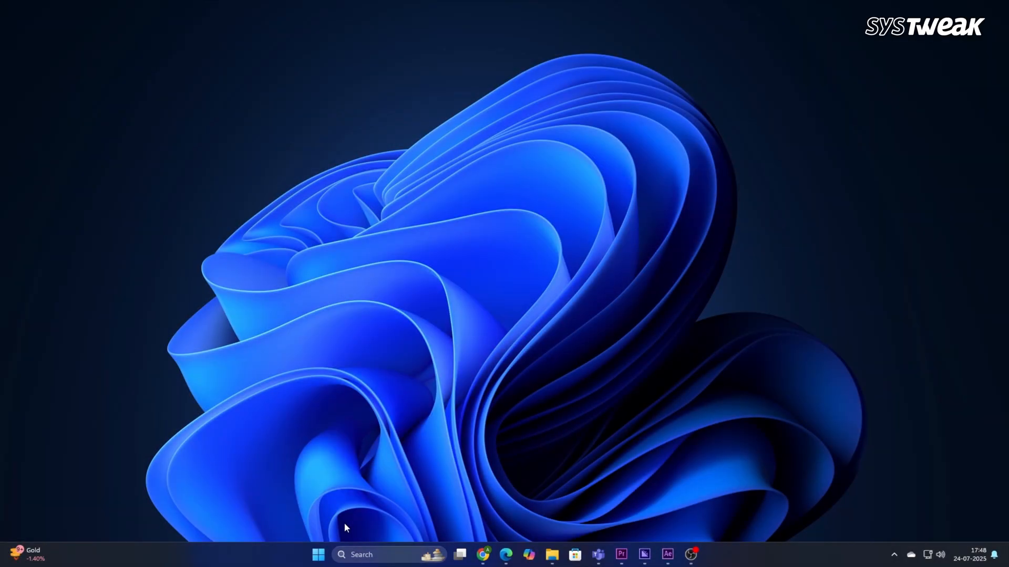
Launch Task Manager from the Start menu and view memory usage at 20.4 of 24.0 GB
right_click(317, 555)
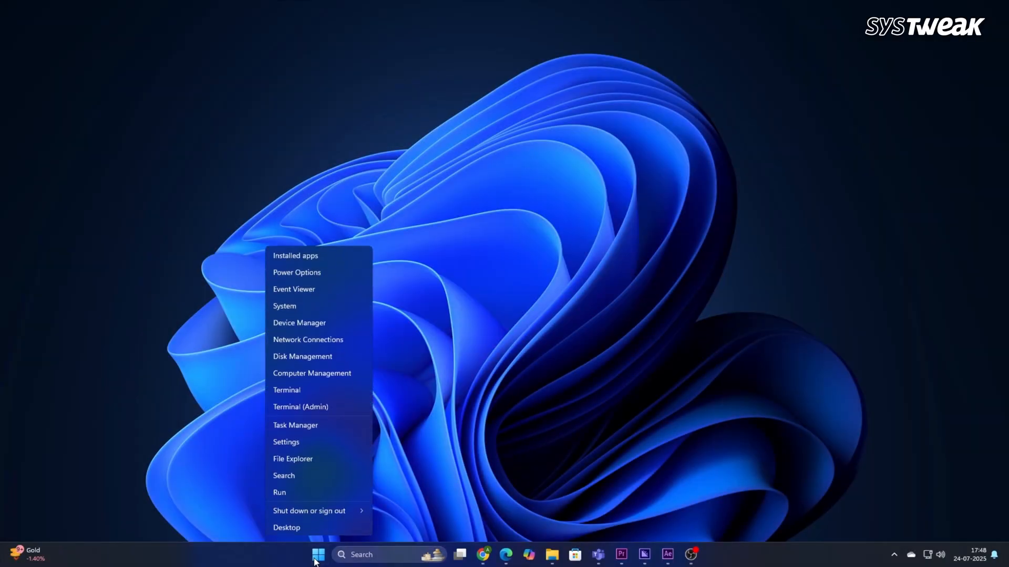
left_click(295, 424)
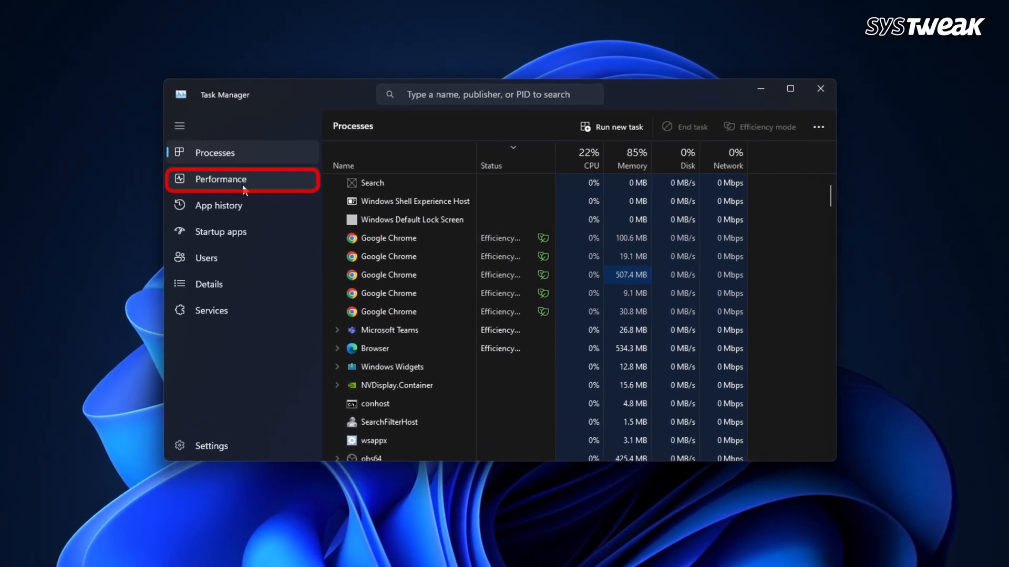
left_click(219, 179)
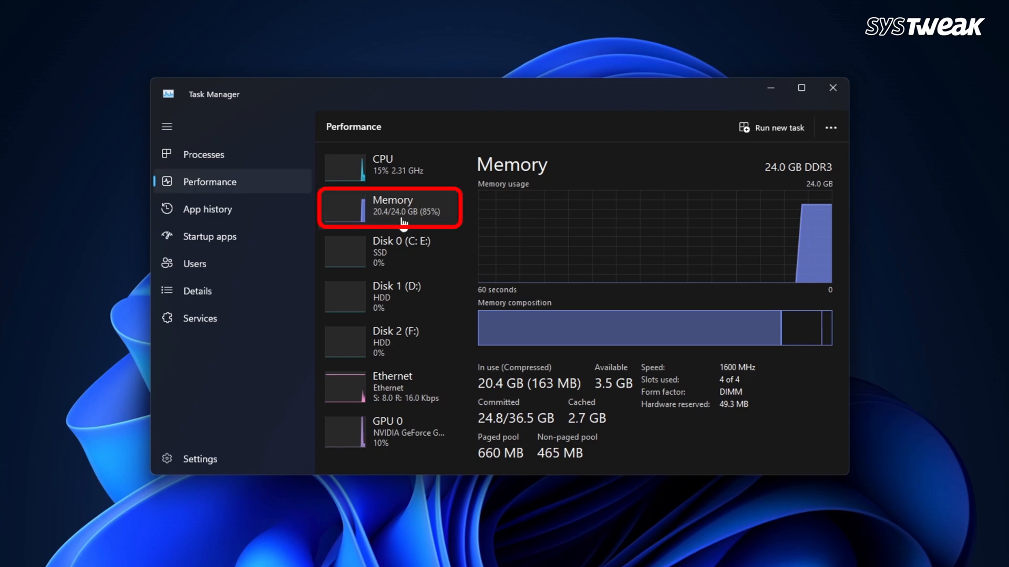